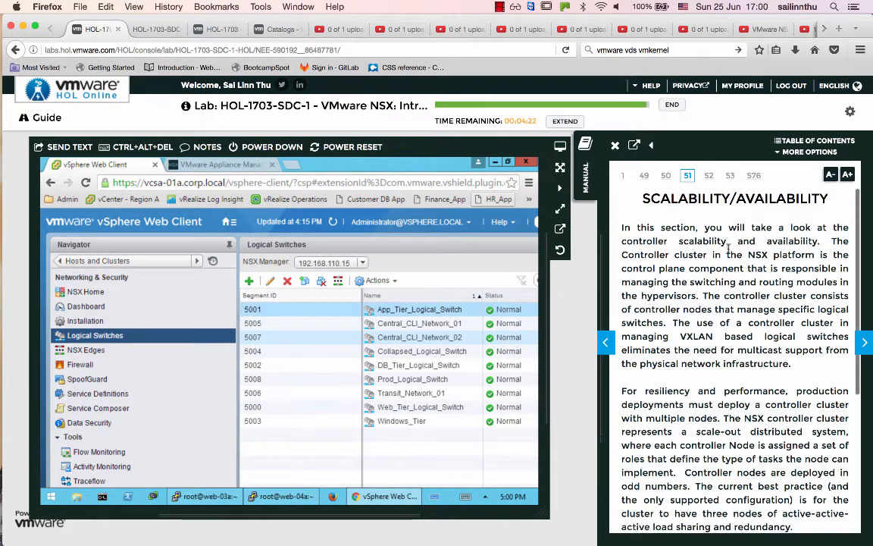
# Step: Scroll through the Scalability/Availability page of the lab manual
pyautogui.scroll(-3)
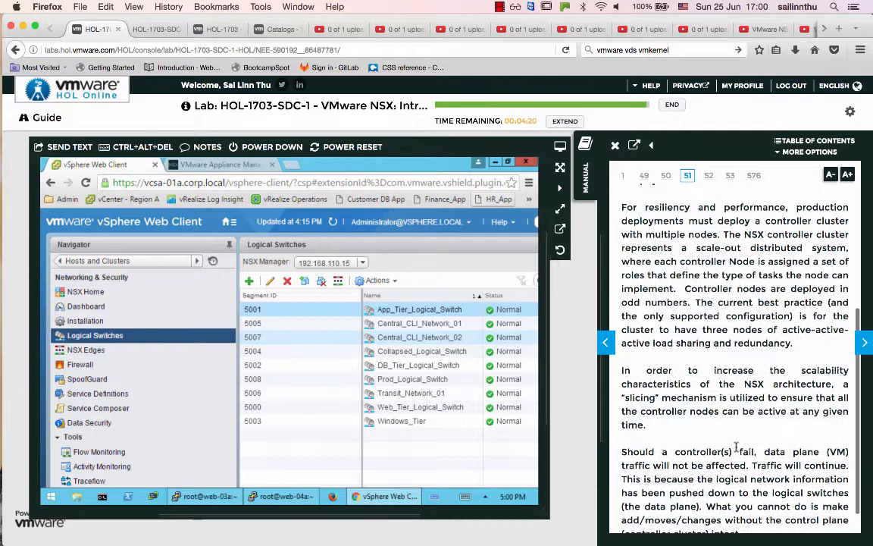
pyautogui.scroll(-3)
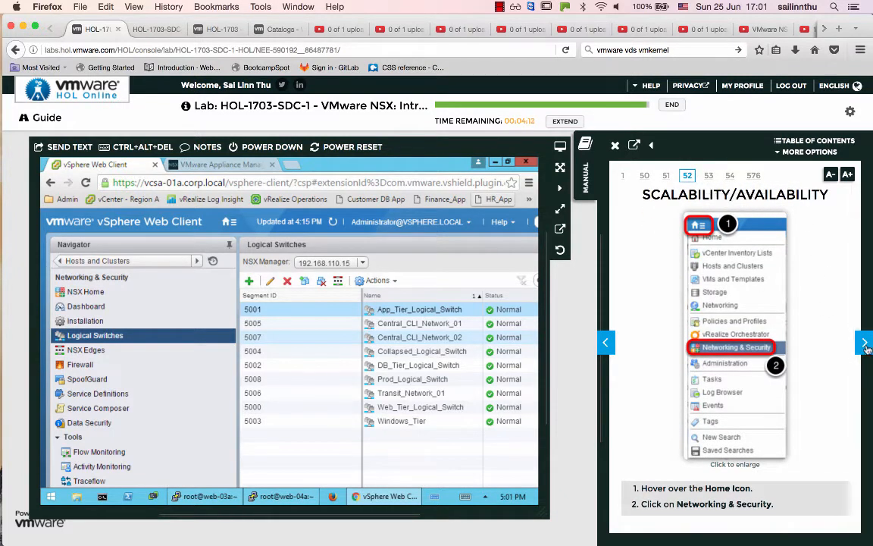
# Step: Advance the lab manual two pages to page 54, View NSX Controller VMs
pyautogui.click(866, 343)
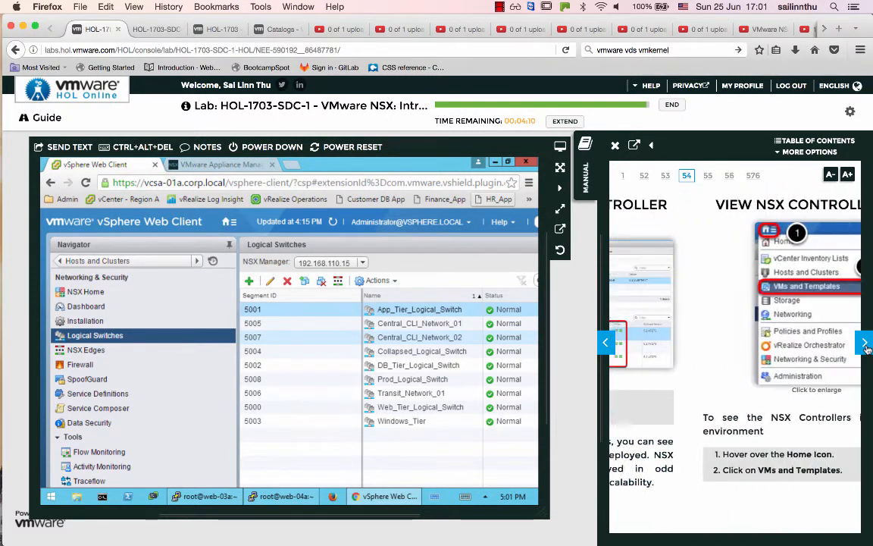
pyautogui.click(866, 343)
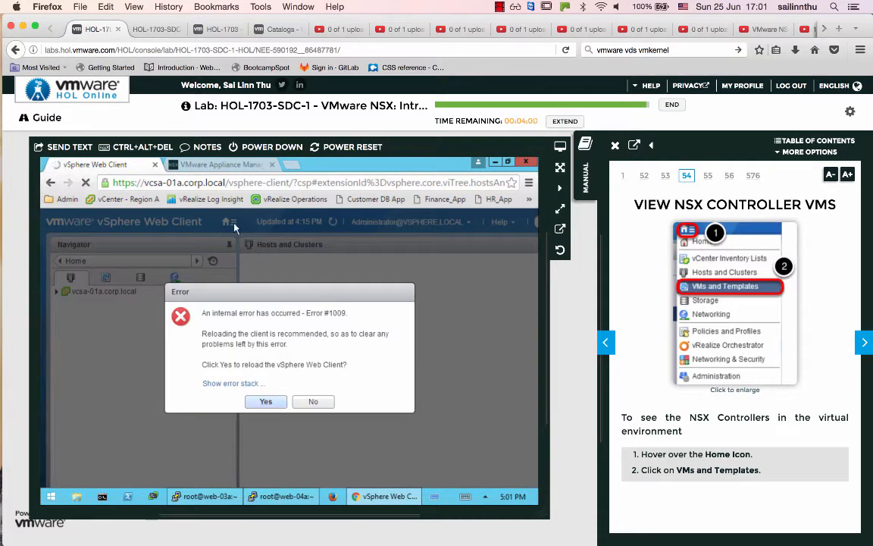
# Step: Accept the Error #1009 prompt so the vSphere Web Client reloads
pyautogui.click(265, 402)
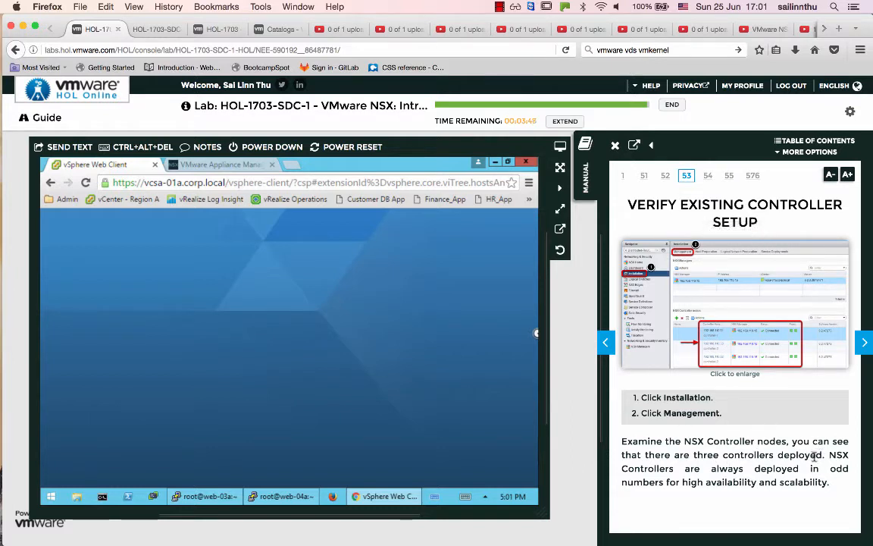
pyautogui.moveTo(718, 334)
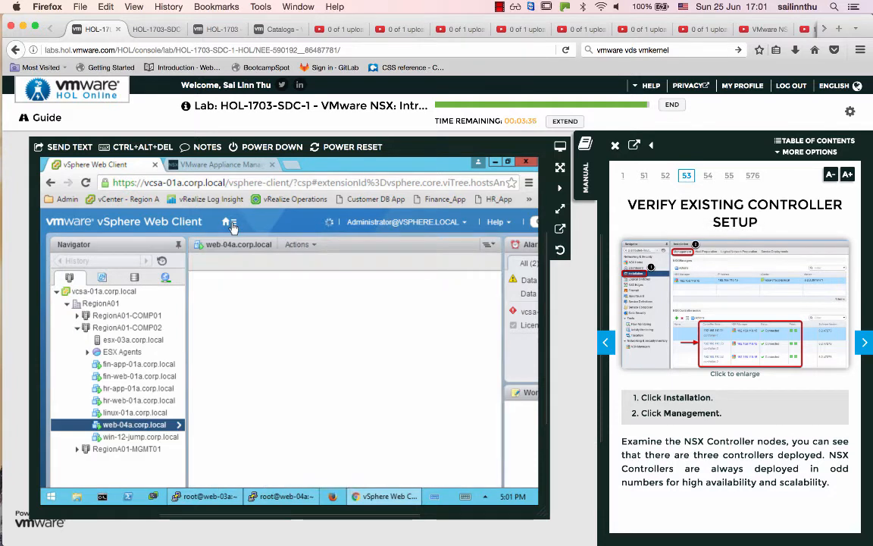
# Step: Go from Home to Networking & Security, then to the Installation page
pyautogui.click(232, 222)
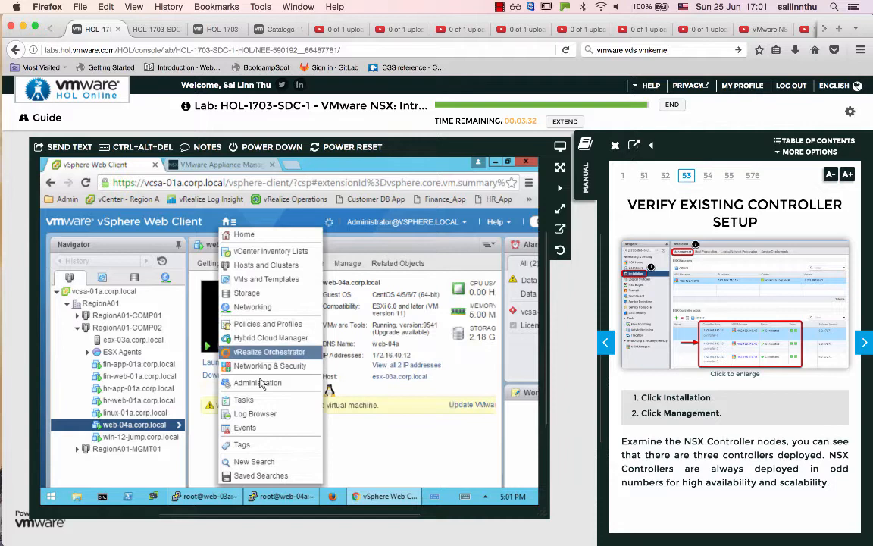
pyautogui.click(270, 365)
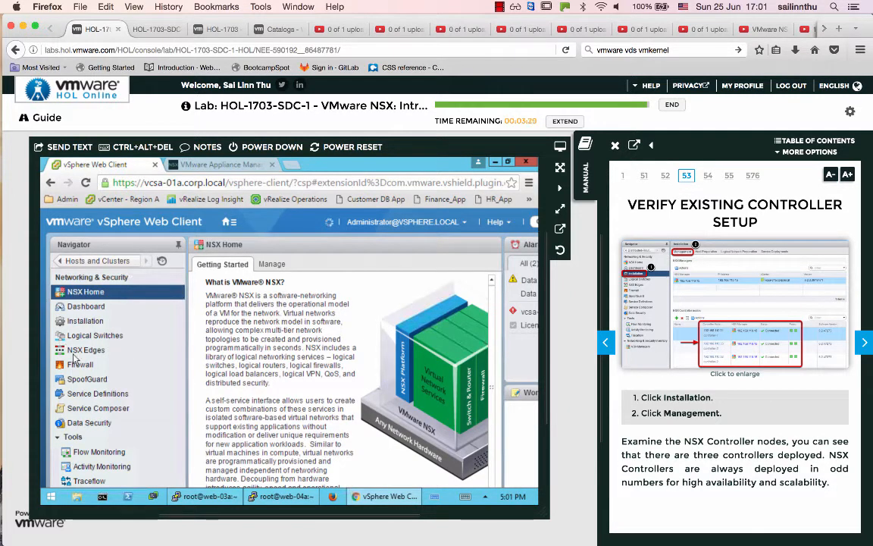
pyautogui.click(84, 321)
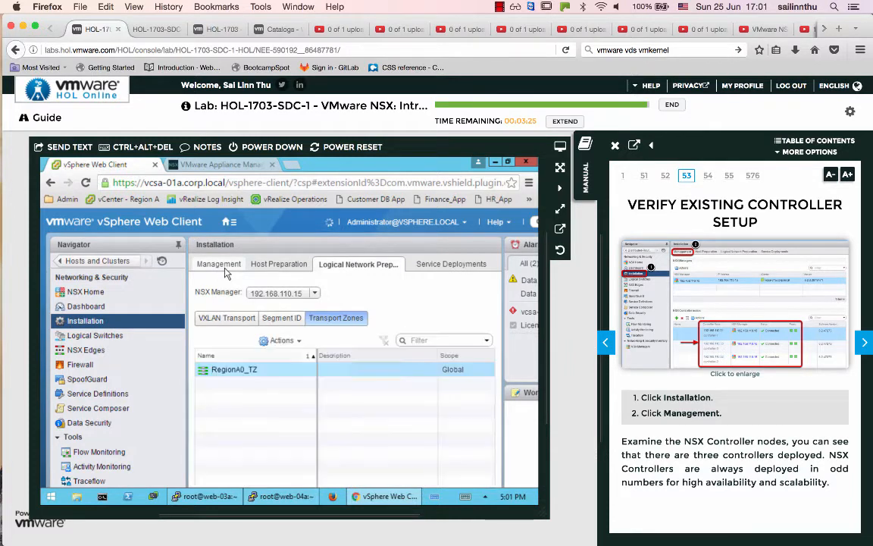
# Step: Switch to the Management tab to list the NSX Controller nodes and peer status
pyautogui.click(218, 263)
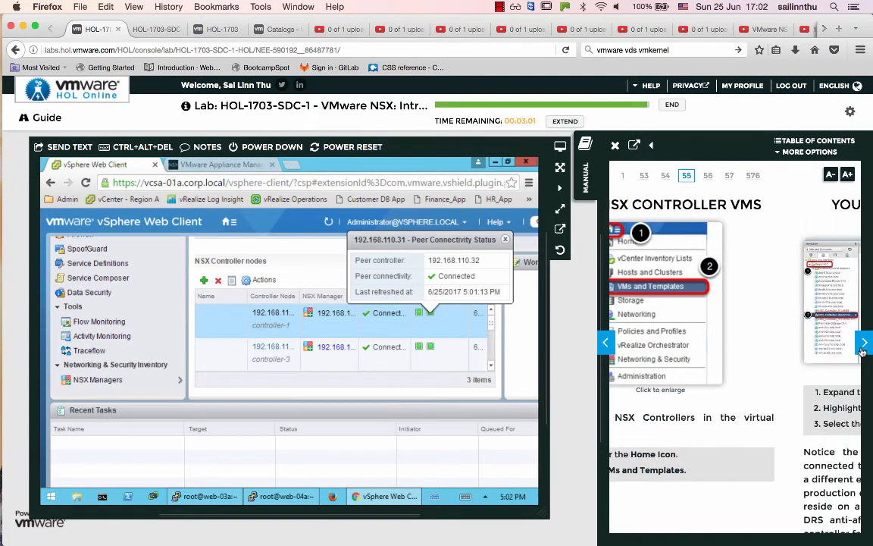
# Step: Page the manual past the Module 1 conclusion and module list to How To End Lab
pyautogui.click(864, 341)
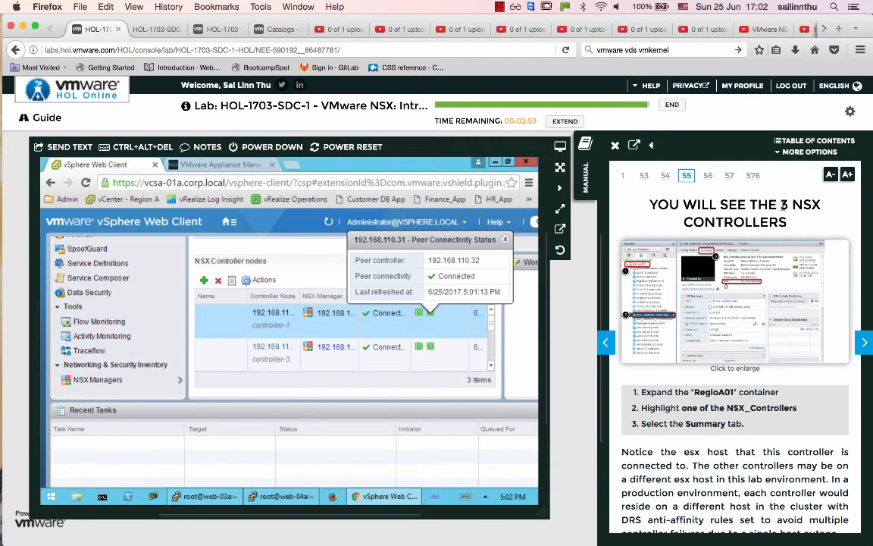
pyautogui.moveTo(756, 359)
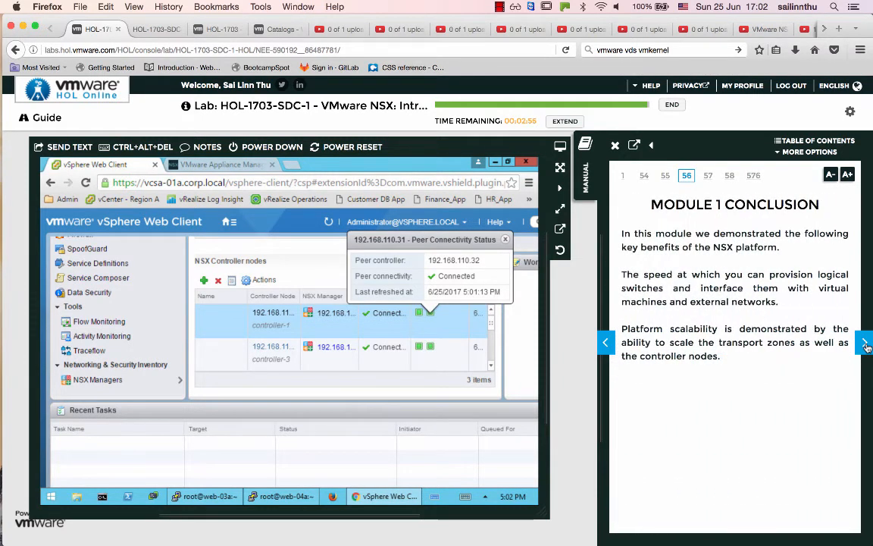
pyautogui.click(866, 343)
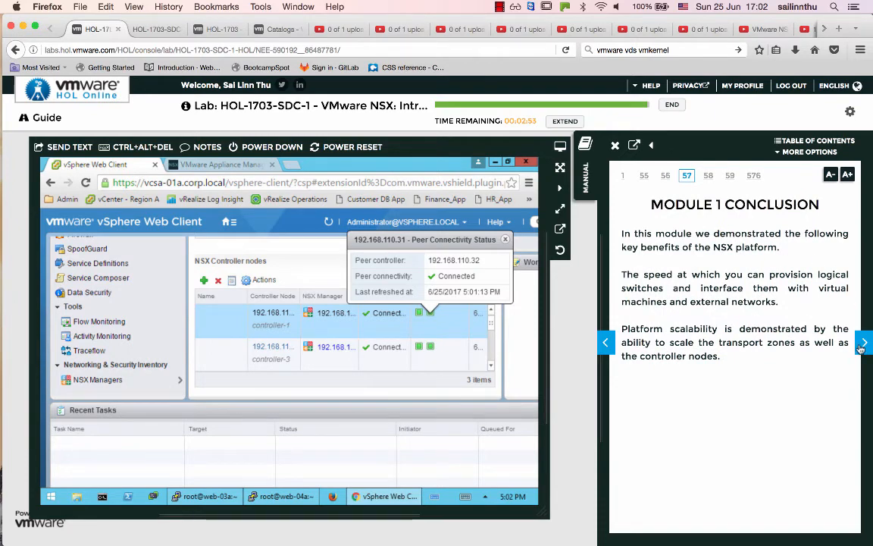
pyautogui.click(865, 343)
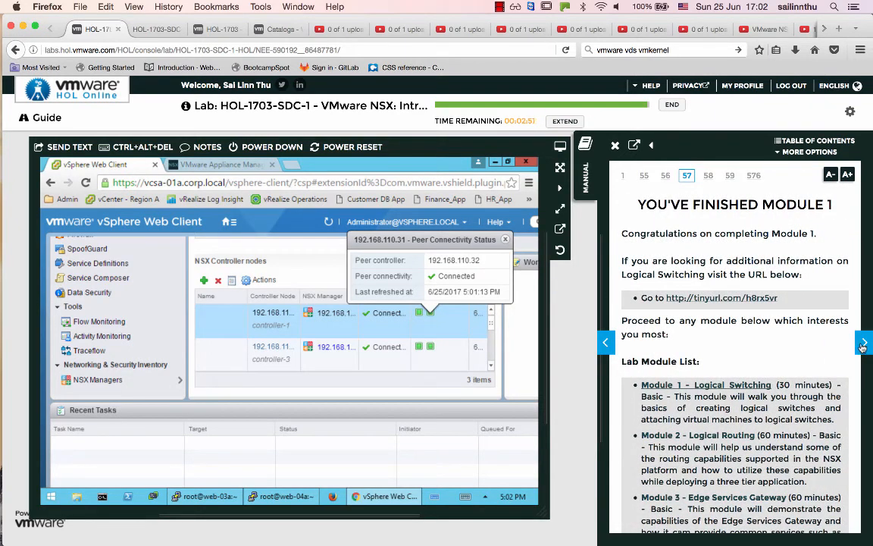
pyautogui.scroll(-3)
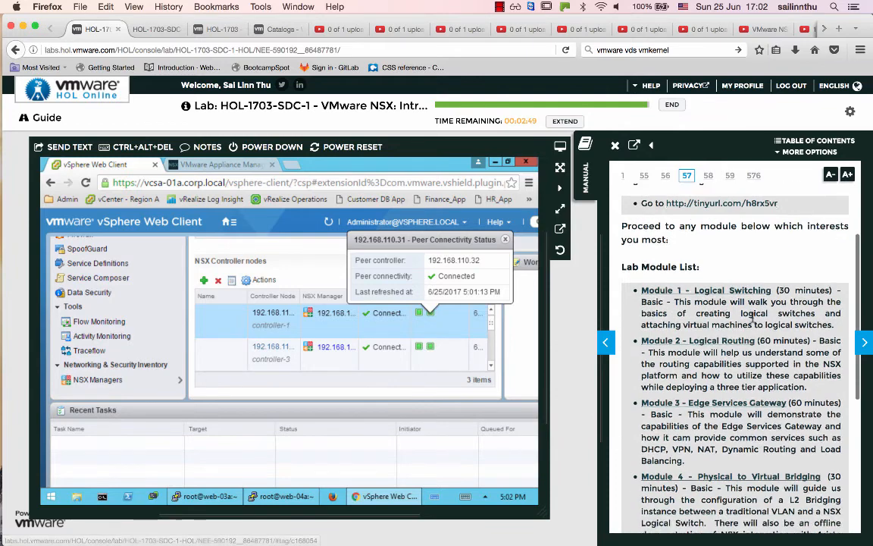
pyautogui.scroll(-3)
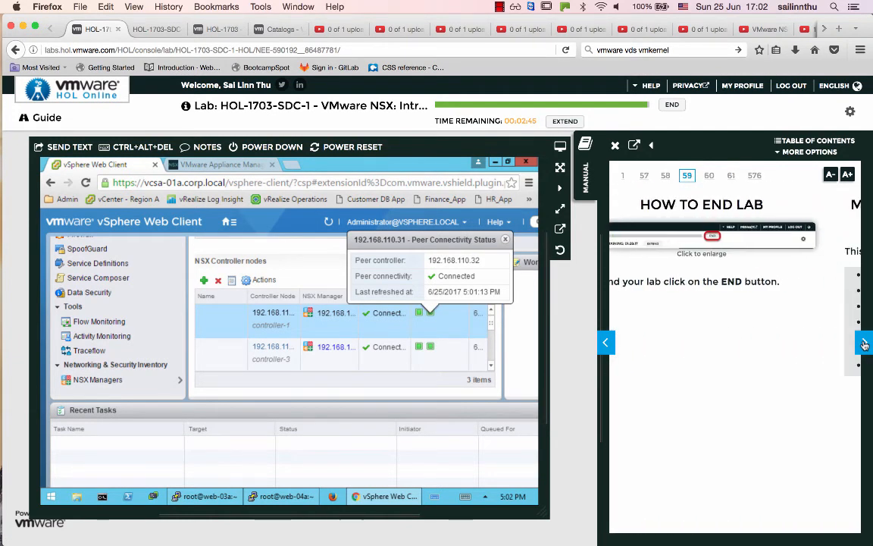
# Step: Move the manual to the Module 2 - Logical Routing overview and lesson list
pyautogui.click(862, 342)
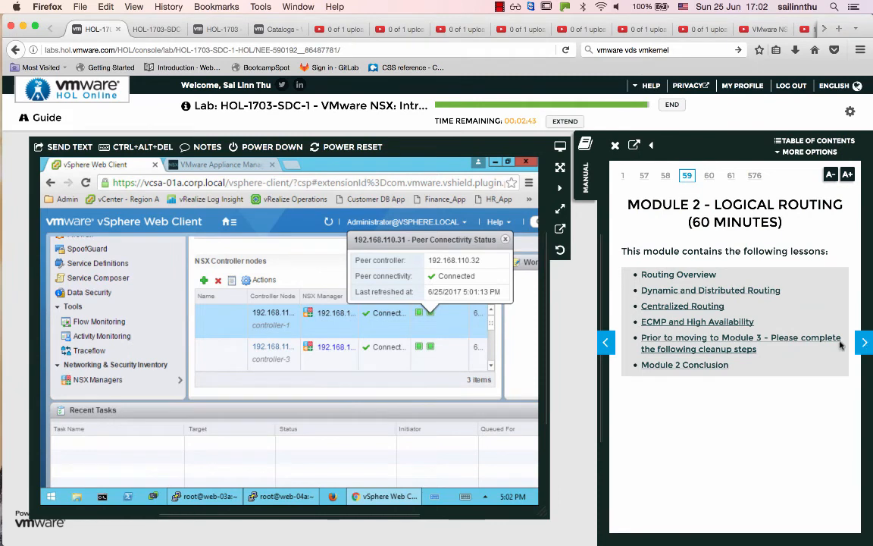
pyautogui.moveTo(783, 403)
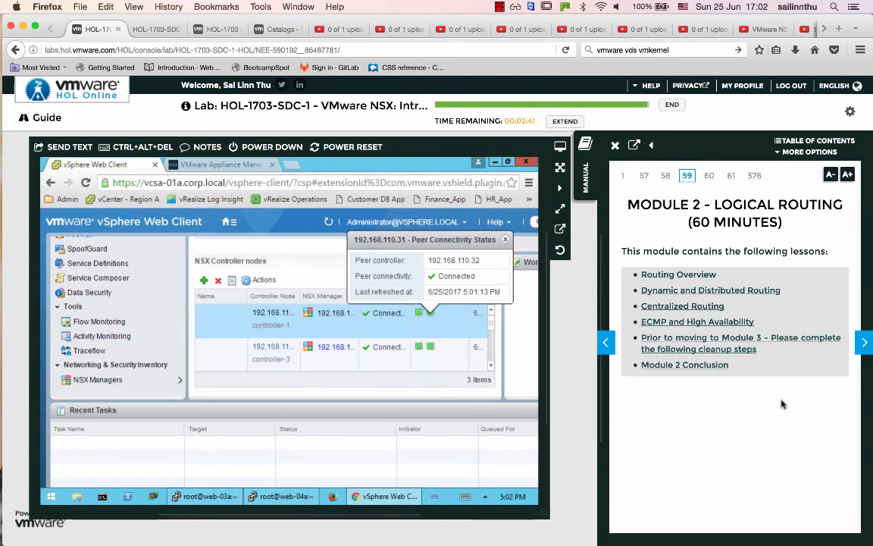